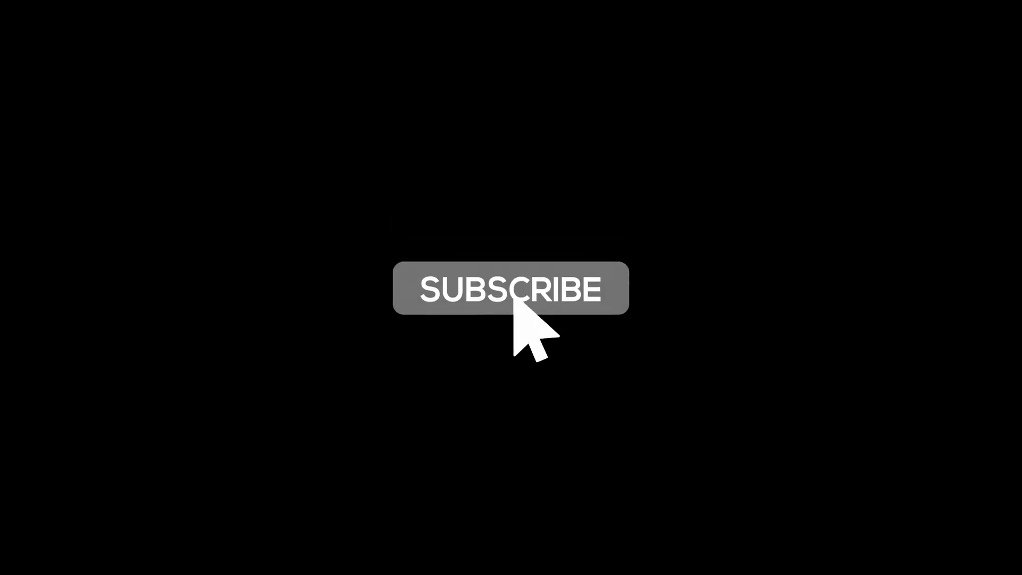
Step: Click SUBSCRIBE in the outro, turning it red and revealing the bell and thumbs-up
left_click(510, 288)
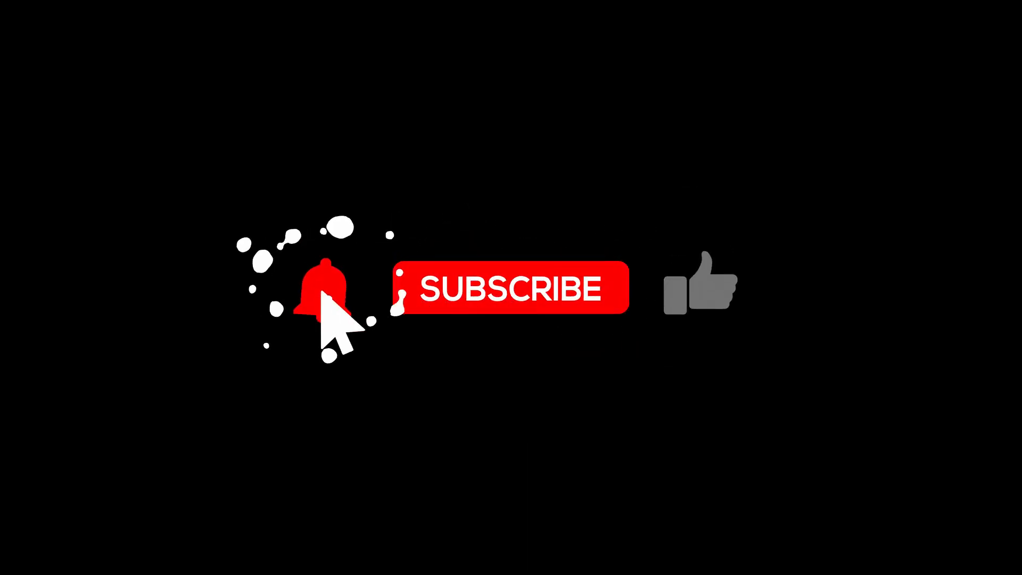